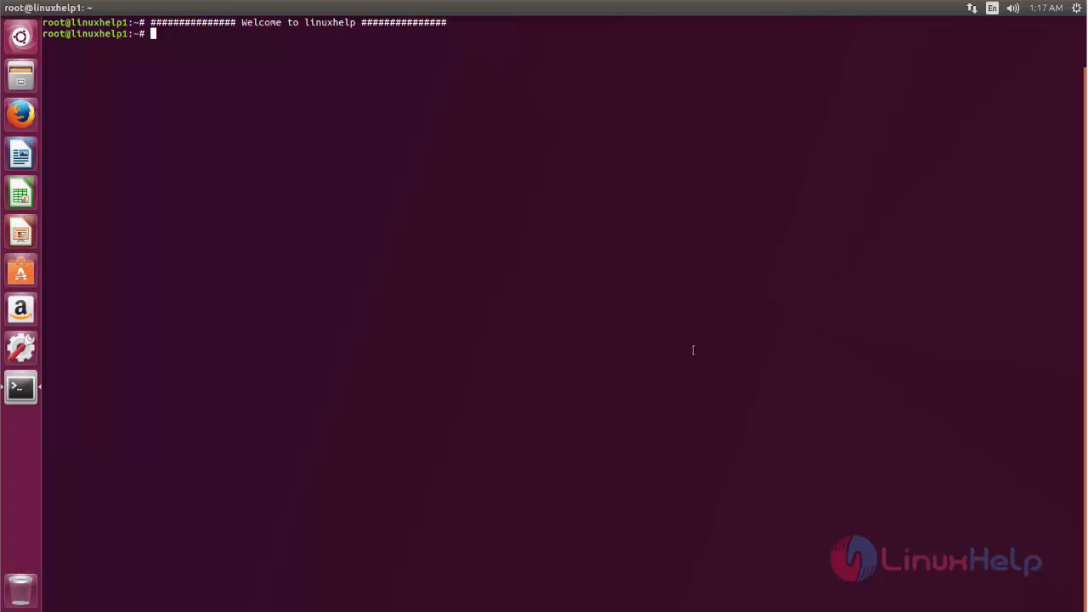
Add the ppa:embrosyn/cinnamon repository with add-apt-repository
{"action": "type", "text": "add-apt-repository ppa:embrosyn/cinnamon"}
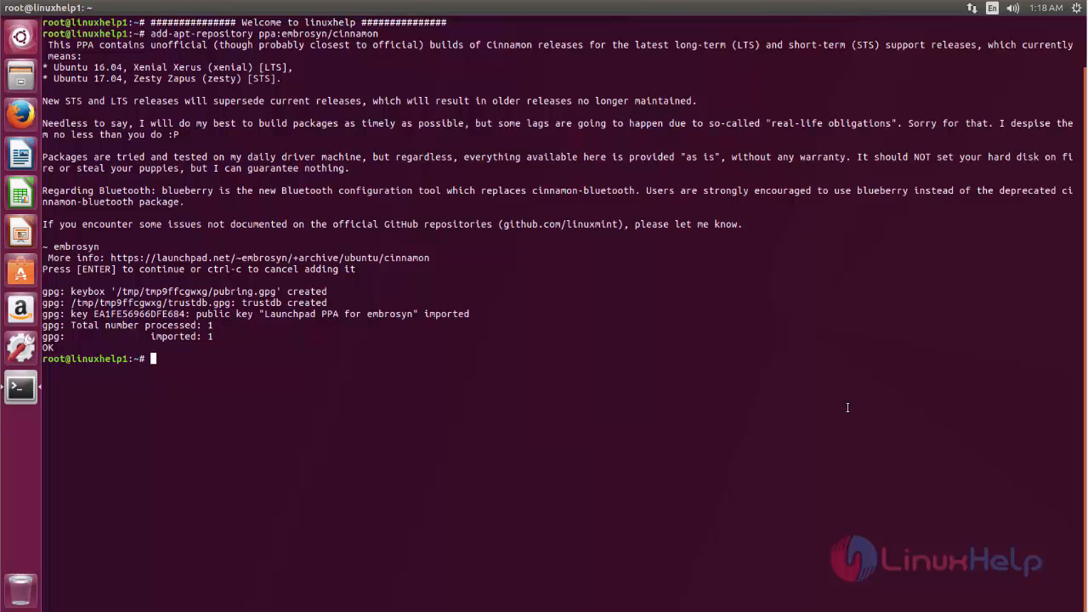
Run apt-get update to refresh package lists including the embrosyn PPA
{"action": "type", "text": "apt-g"}
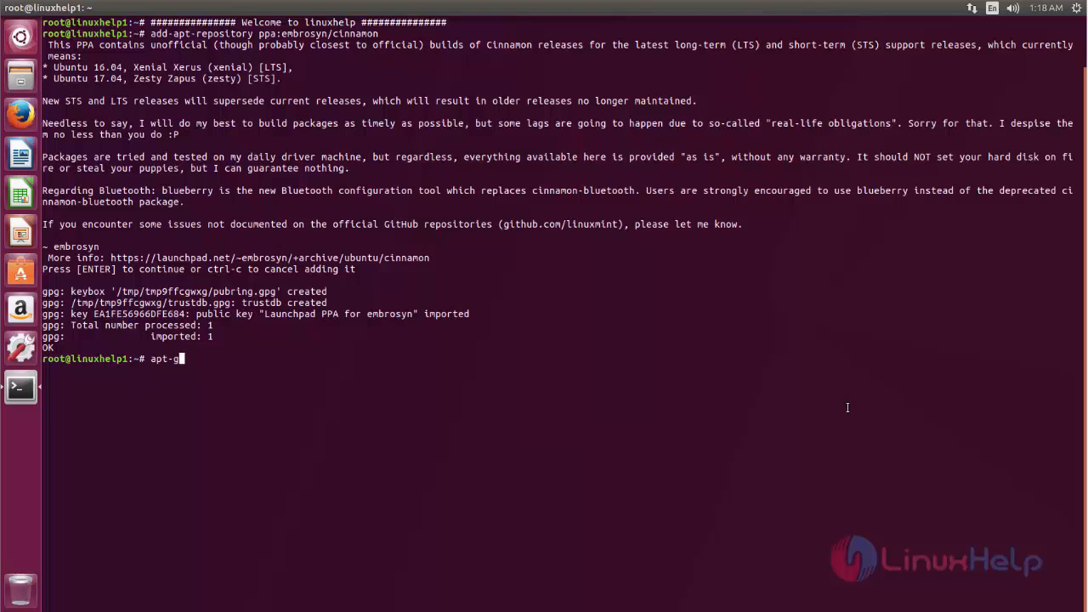
{"action": "type", "text": "et update"}
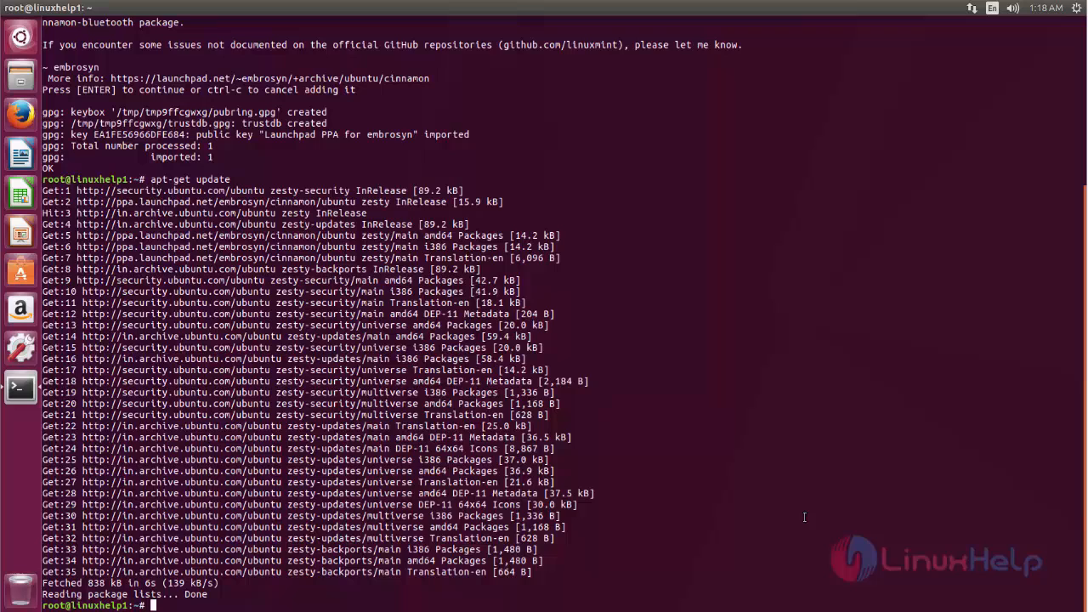
Install Cinnamon with apt-get install cinnamon -y, removing /var/lib/dpkg/lock and retrying after it fails
{"action": "type", "text": "apt-get install cinnamon -y"}
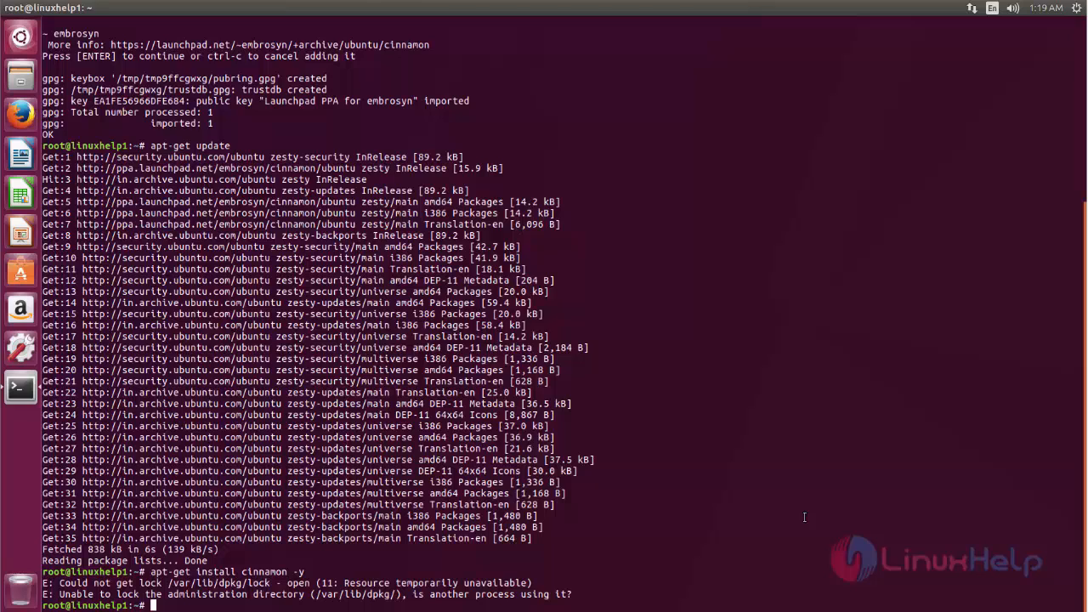
{"action": "type", "text": "rm"}
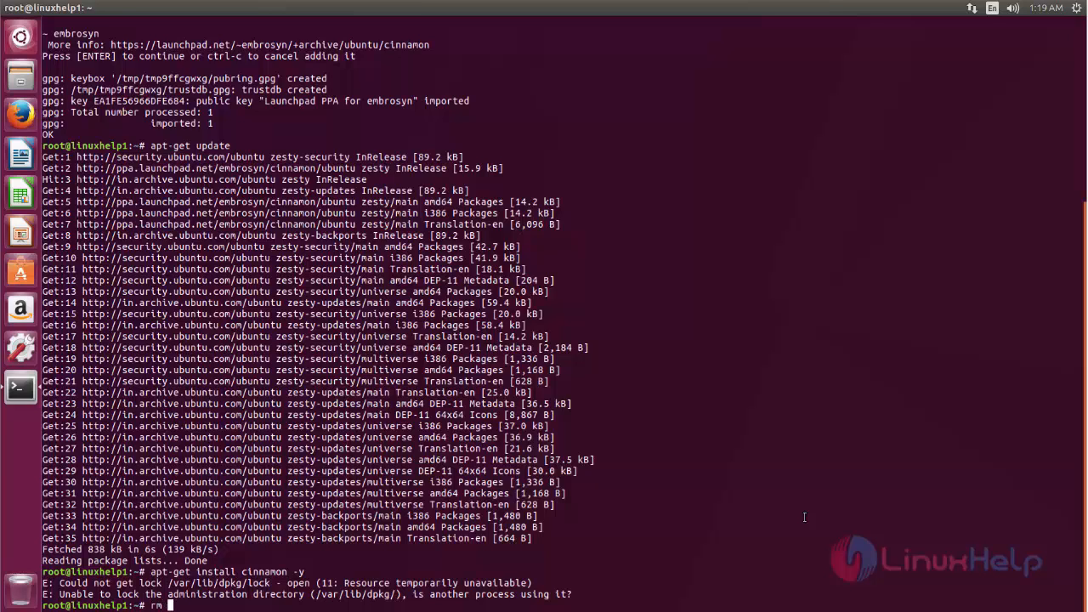
{"action": "type", "text": "-rf"}
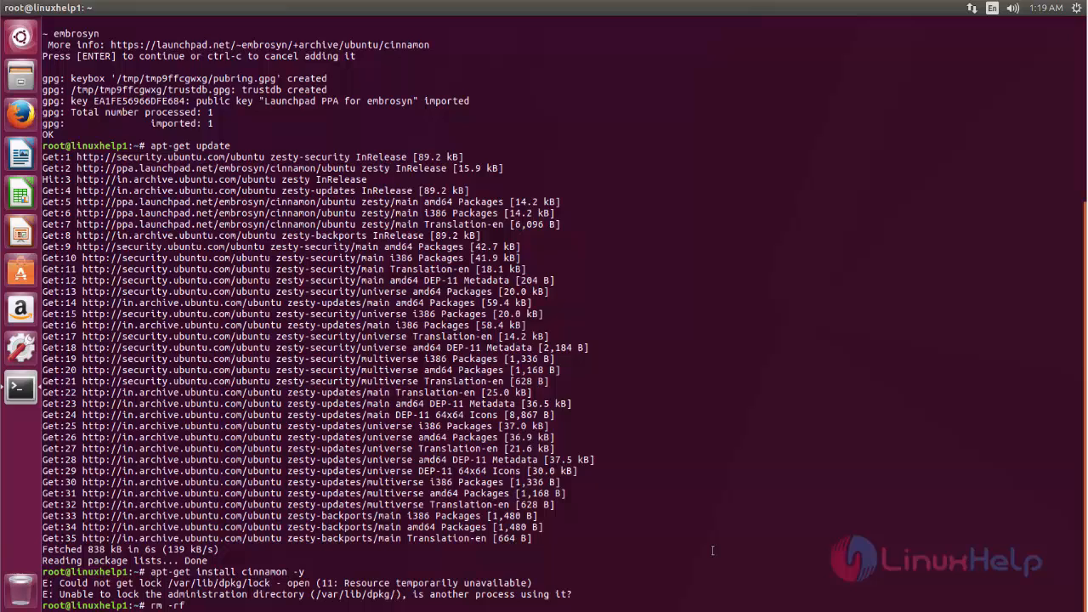
{"action": "type", "text": "/var/lib/dpkg/lock"}
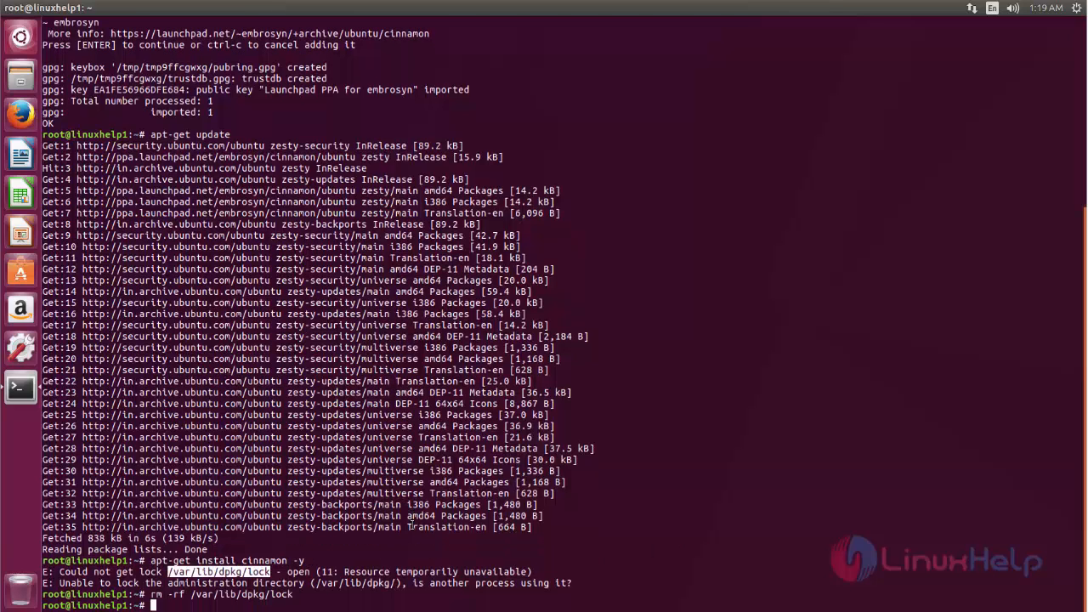
{"action": "type", "text": "apt-get install cinnamon -y"}
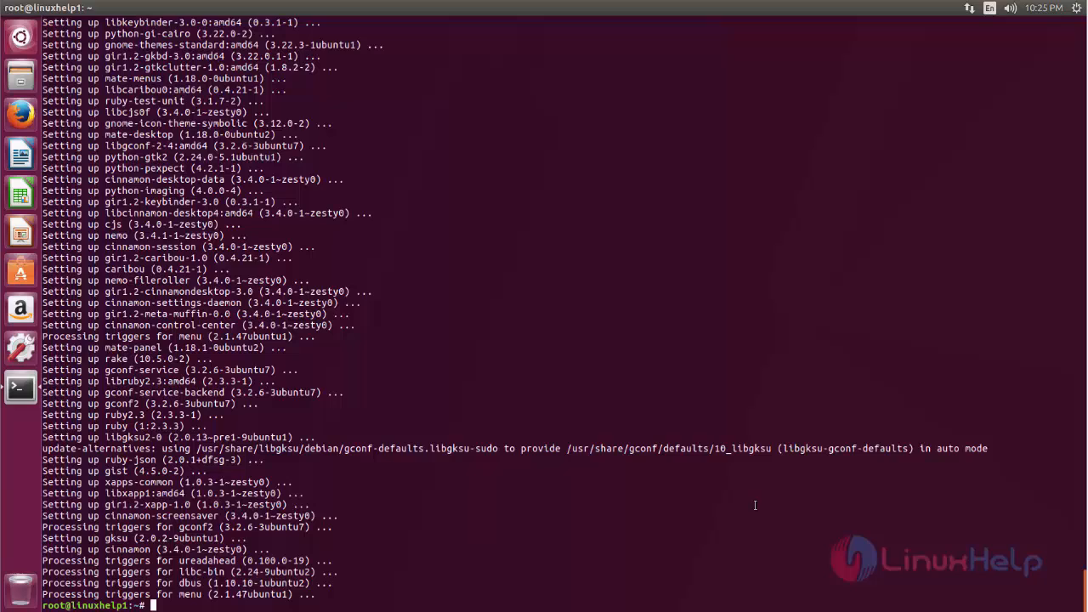
{"action": "mouse_move", "coordinate": [836, 360]}
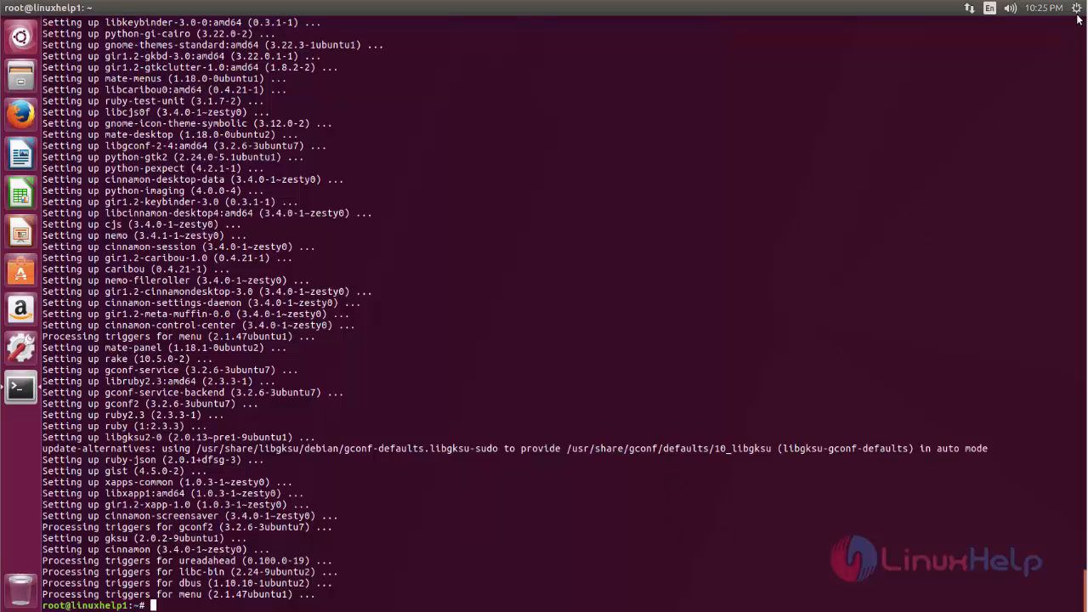
Log out of Unity via the gear menu's Log Out option and confirm
{"action": "left_click", "coordinate": [1076, 8]}
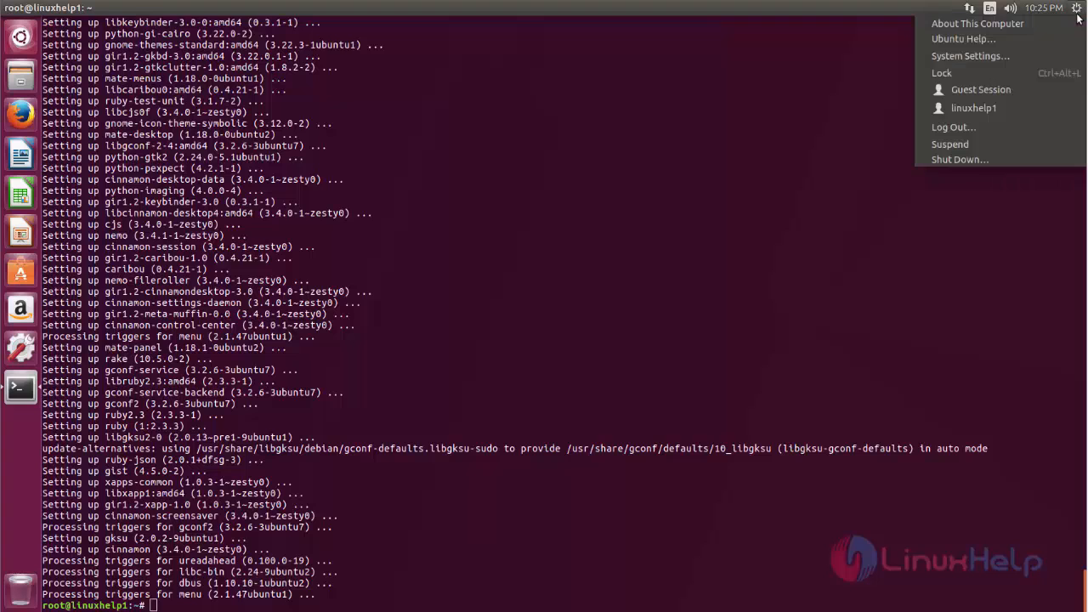
{"action": "left_click", "coordinate": [953, 127]}
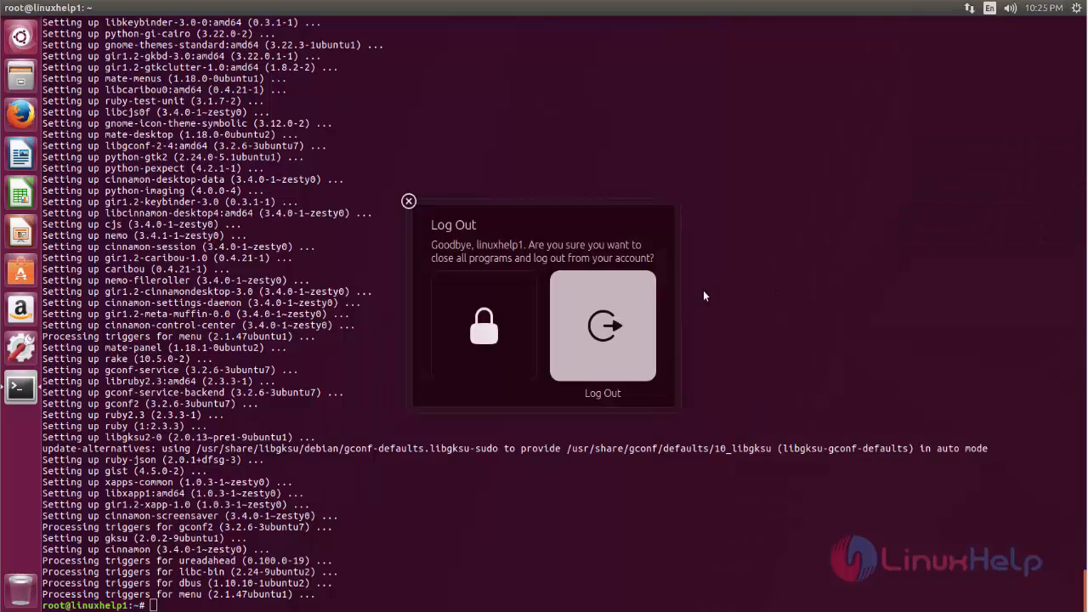
{"action": "left_click", "coordinate": [602, 326]}
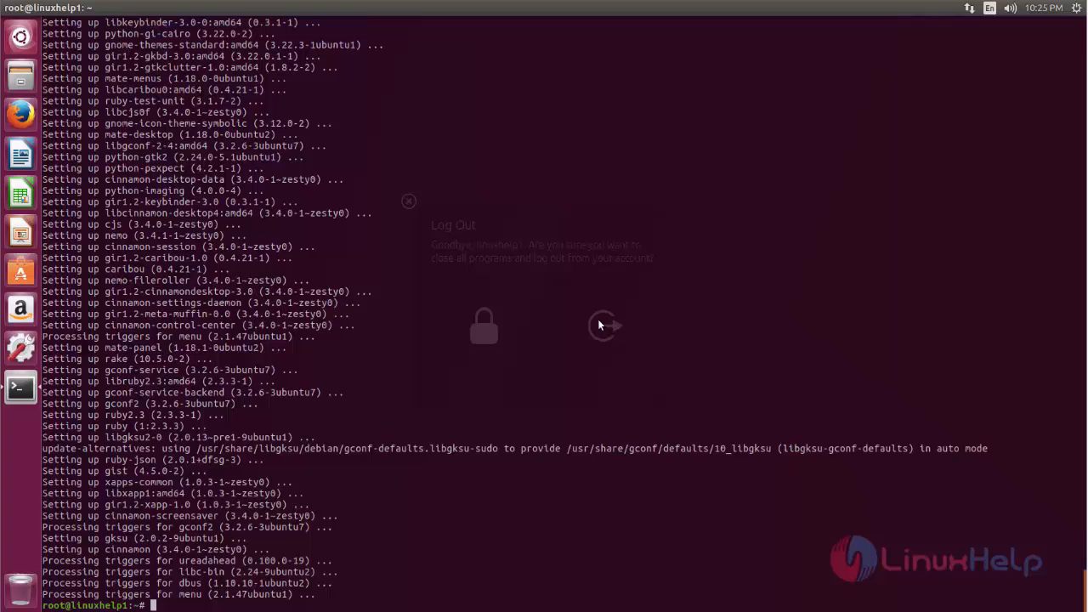
{"action": "left_click", "coordinate": [409, 201]}
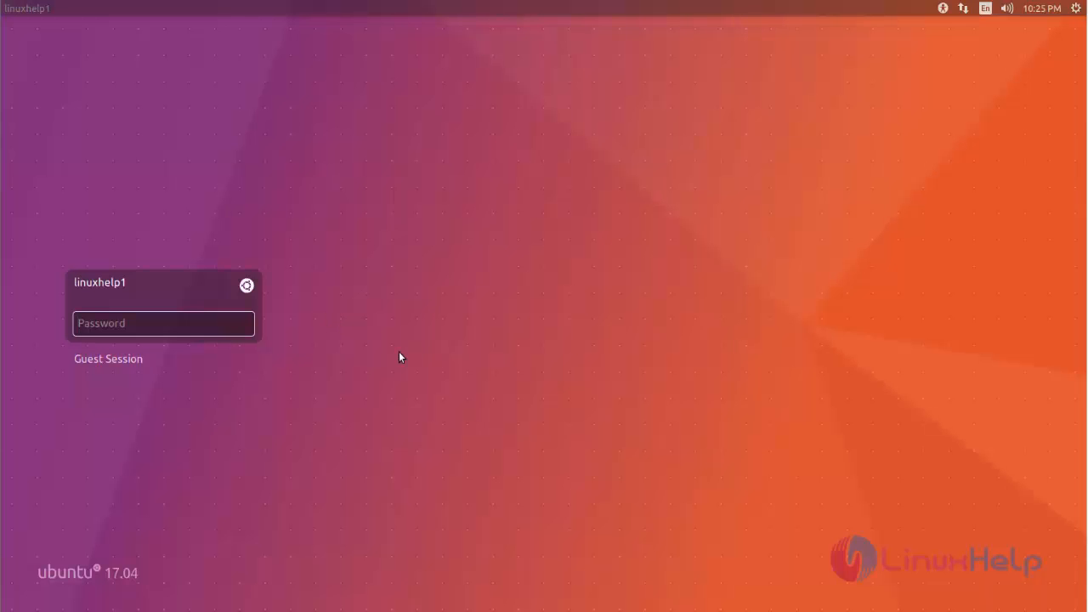
Choose the Cinnamon session and enter the linuxhelp1 password
{"action": "left_click", "coordinate": [246, 285]}
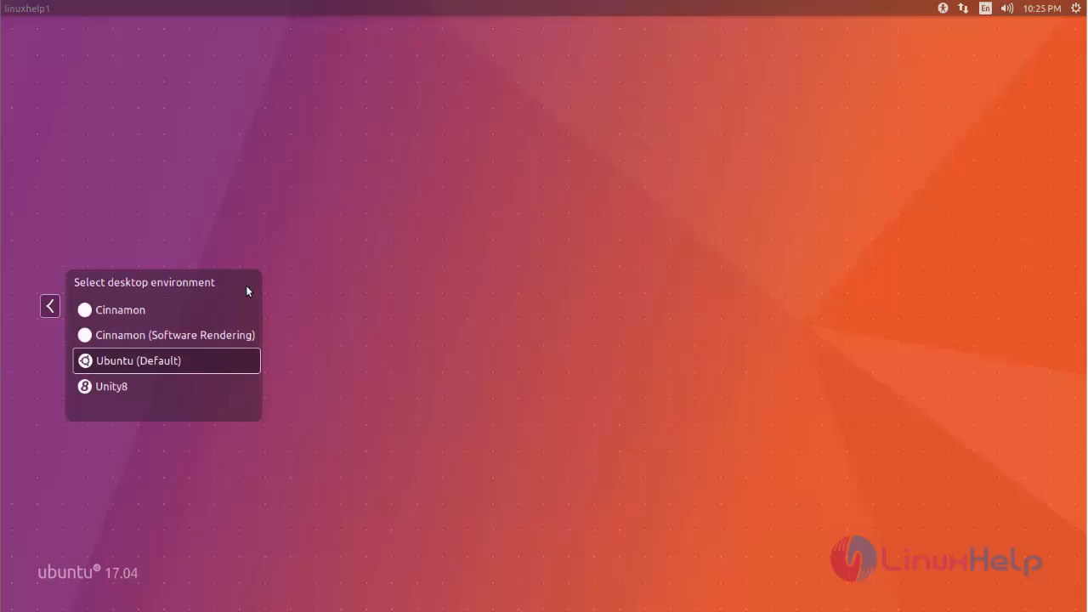
{"action": "mouse_move", "coordinate": [134, 311]}
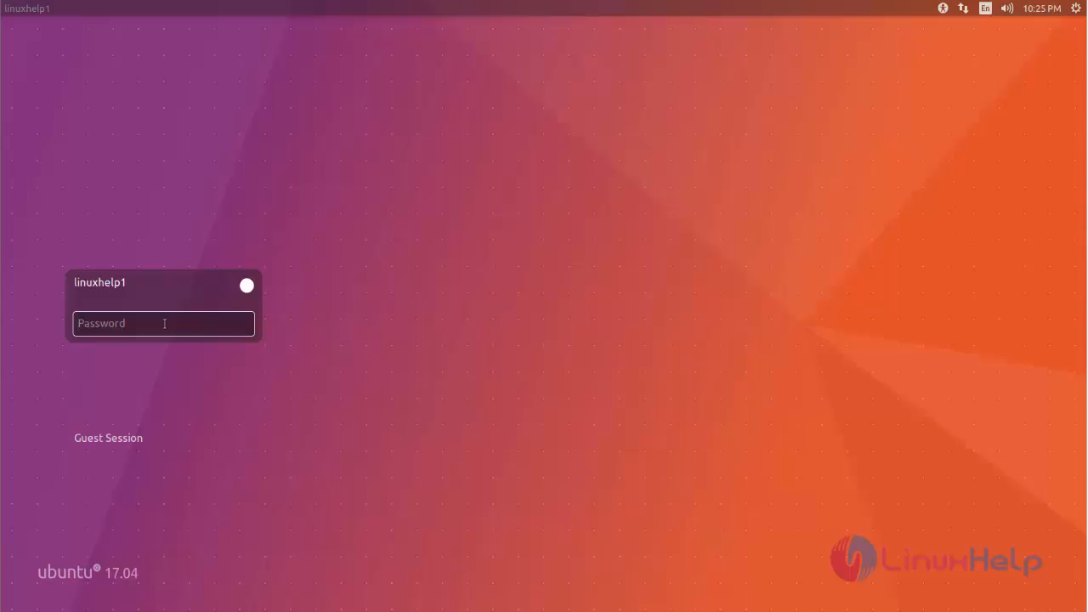
{"action": "type", "text": "•"}
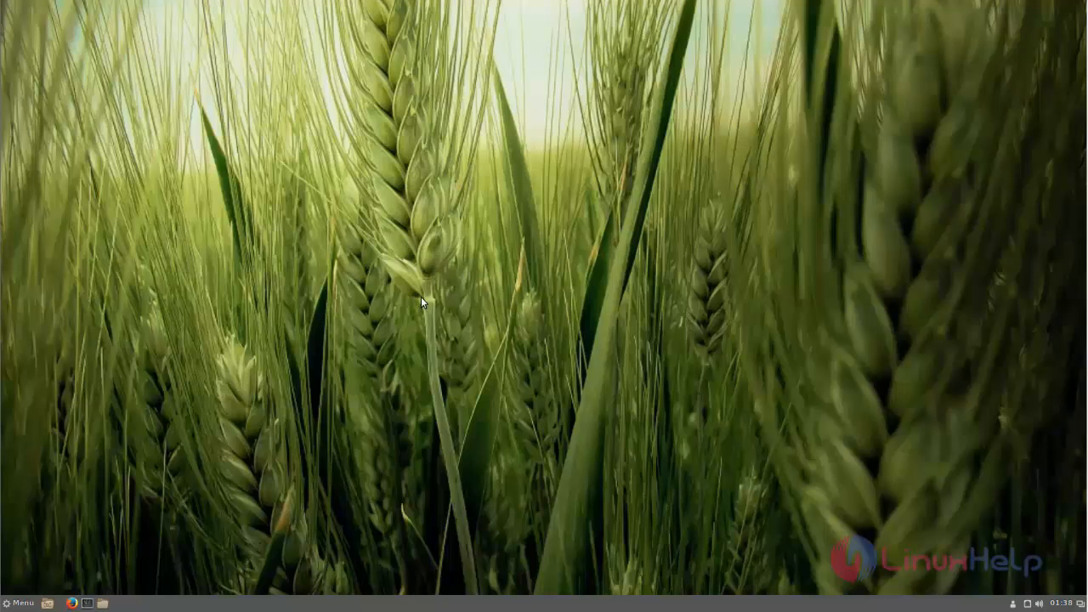
{"action": "mouse_move", "coordinate": [446, 306]}
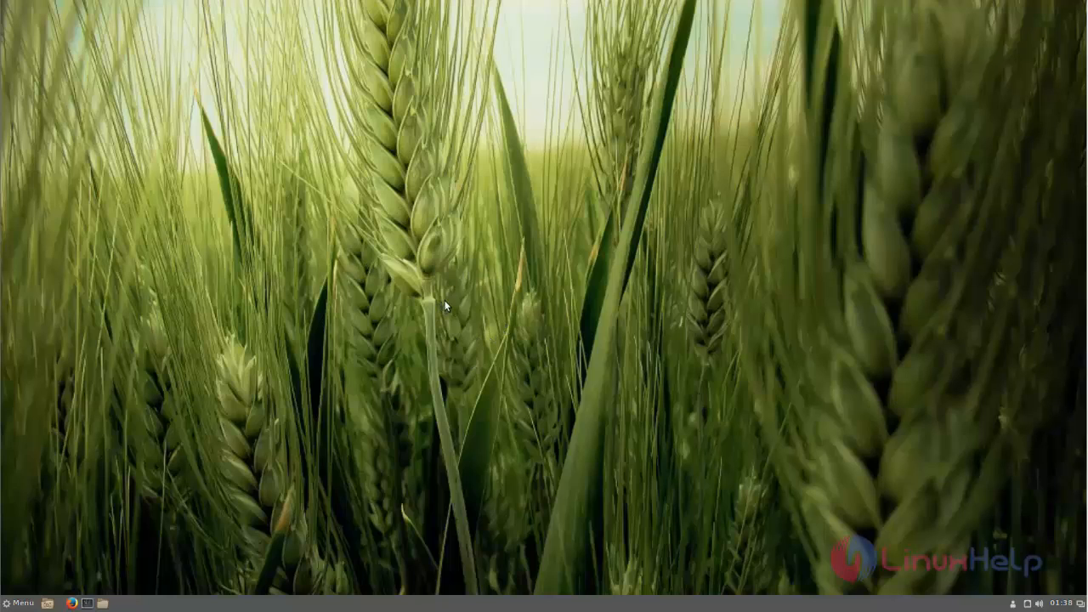
{"action": "mouse_move", "coordinate": [391, 316]}
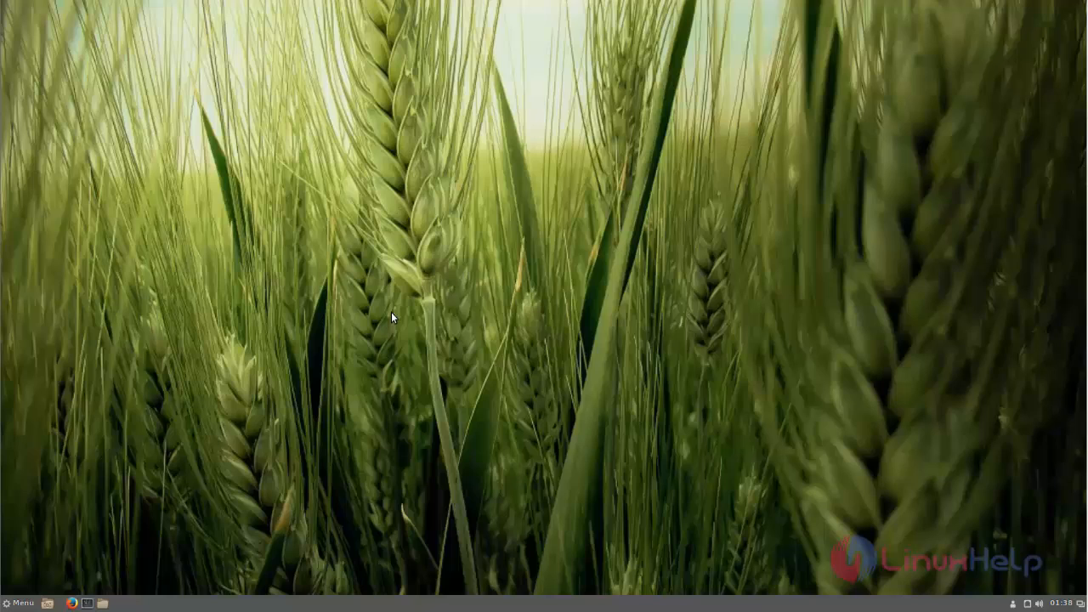
{"action": "mouse_move", "coordinate": [329, 429]}
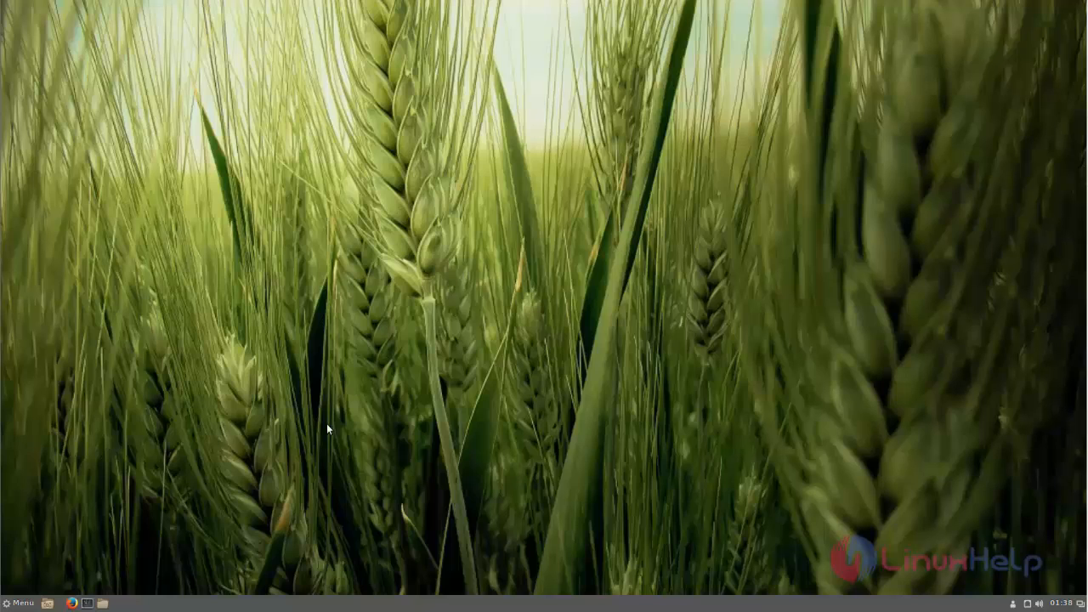
Open the Cinnamon Menu from the bottom-left panel button
{"action": "left_click", "coordinate": [17, 602]}
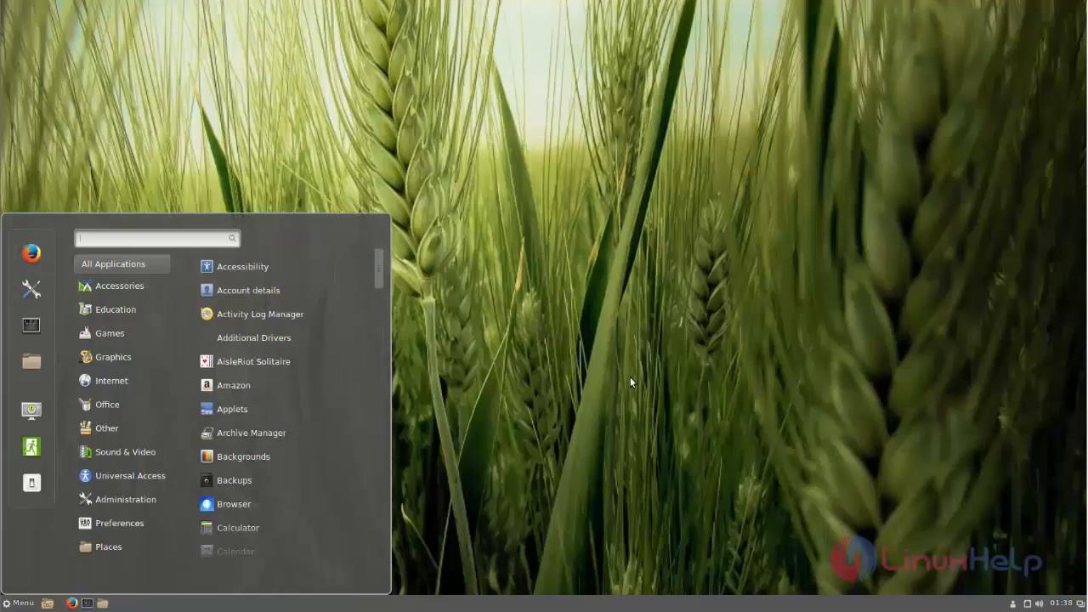